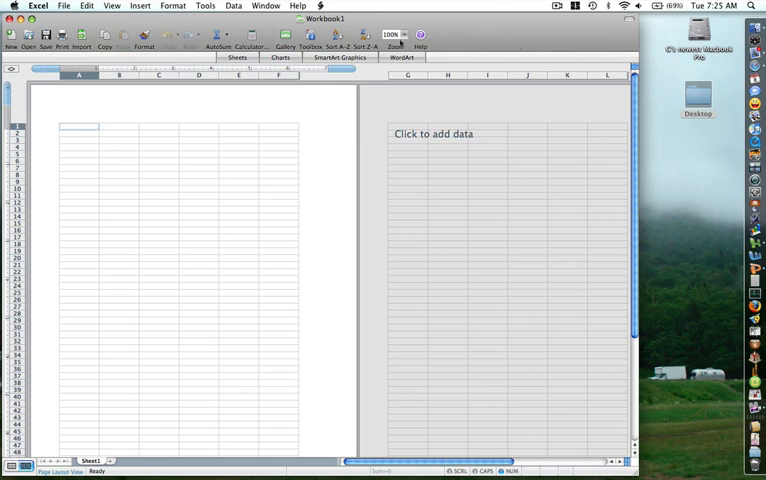
{"action": "mouse_move", "coordinate": [500, 38]}
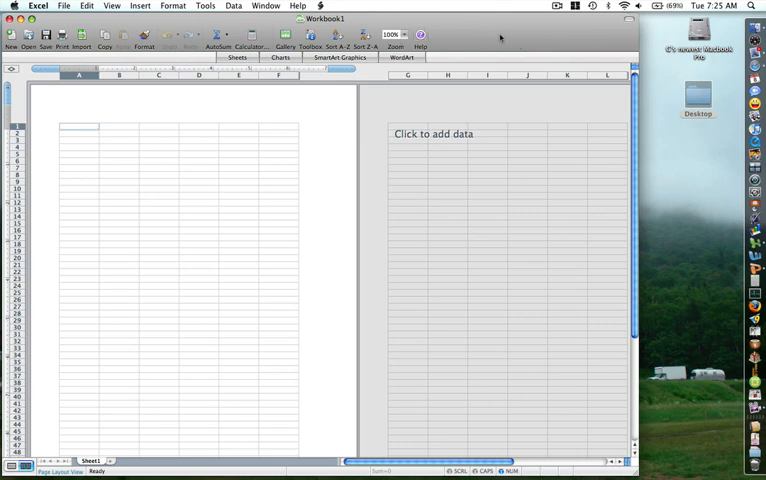
{"action": "mouse_move", "coordinate": [311, 36]}
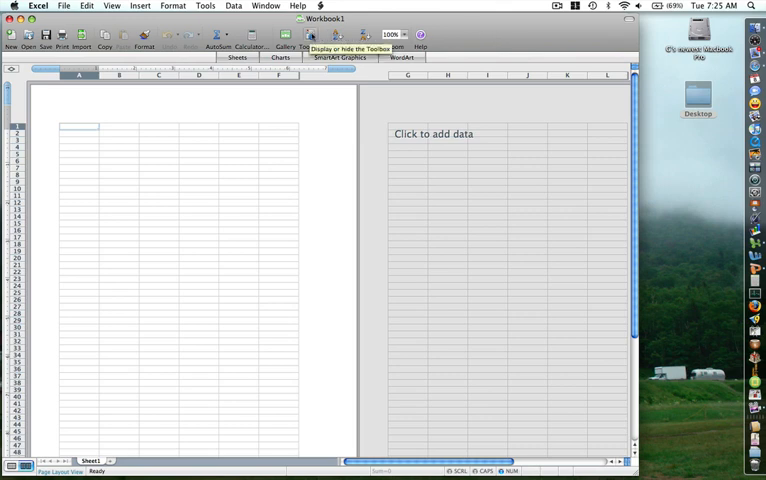
Show the Formatting Palette using the Toolbox button.
{"action": "left_click", "coordinate": [312, 35]}
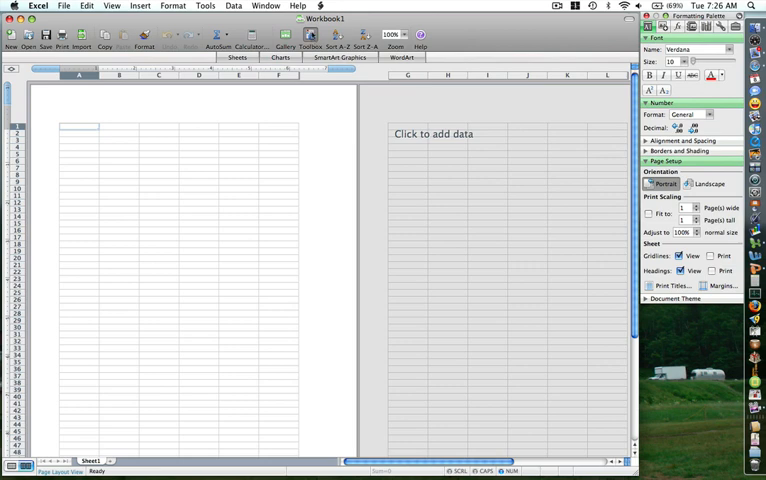
{"action": "mouse_move", "coordinate": [308, 47]}
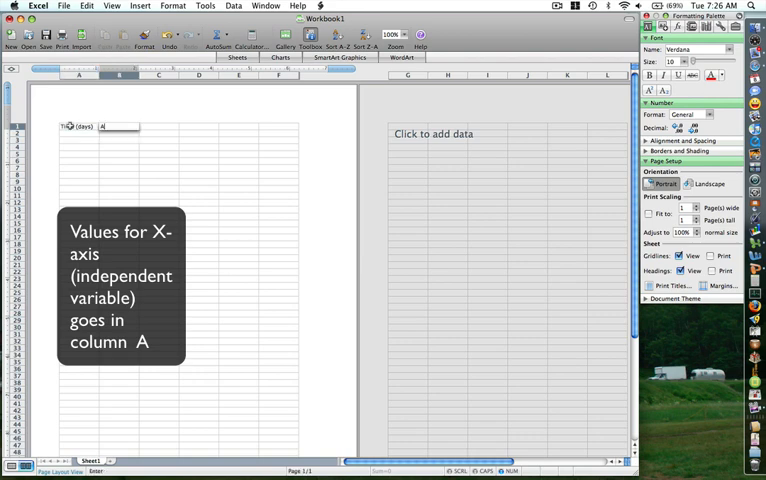
Enter the Average height (cm) header and time values 0, 10 in column A.
{"action": "type", "text": "Average height (cm"}
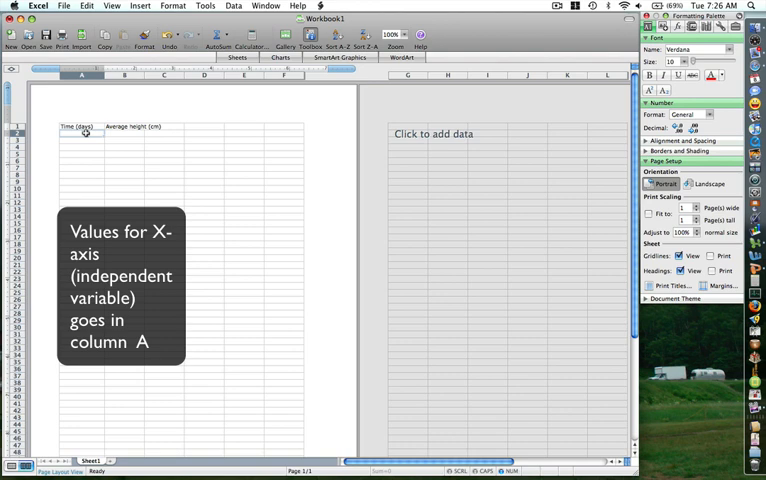
{"action": "type", "text": "0"}
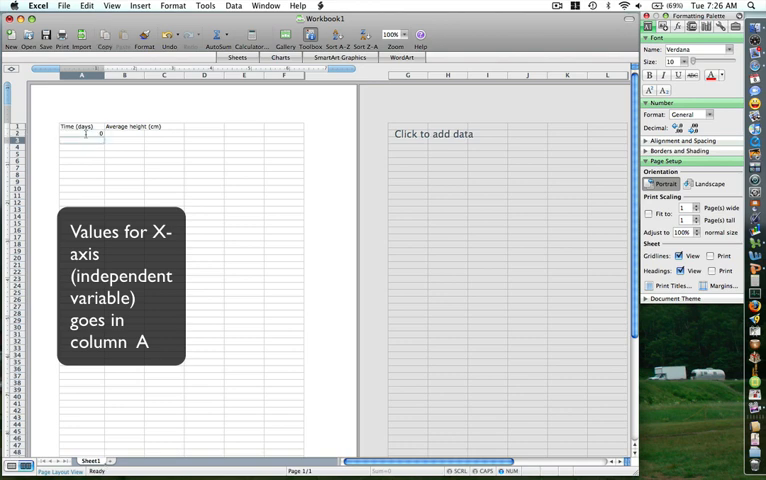
{"action": "type", "text": "10"}
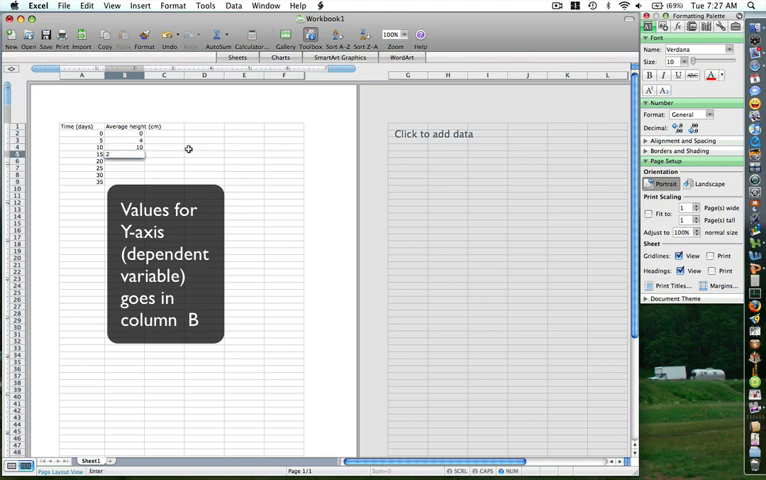
Enter heights 20 and 35 in the Average height column.
{"action": "type", "text": "20"}
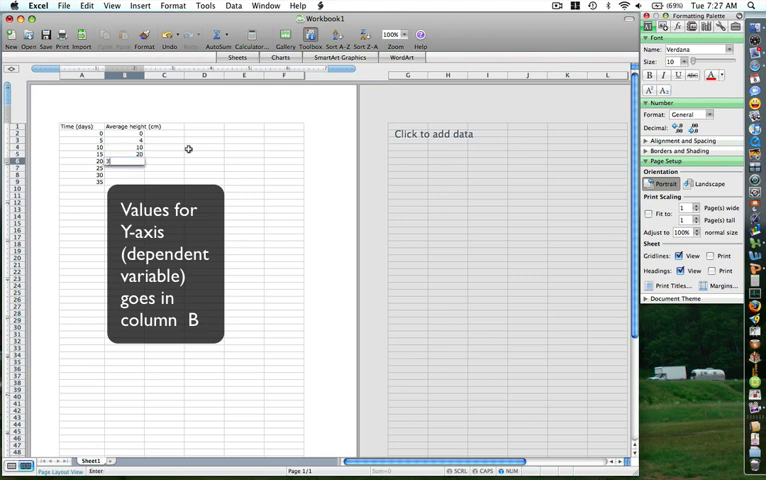
{"action": "type", "text": "35"}
{"action": "left_click", "coordinate": [125, 167]}
{"action": "type", "text": "40"}
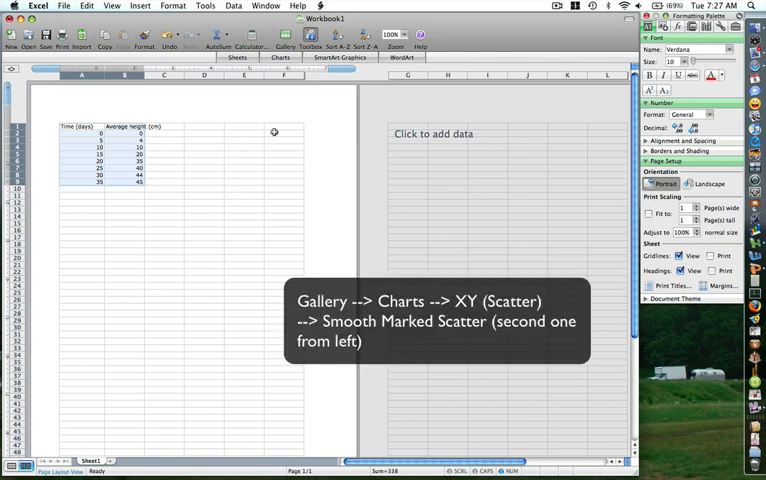
{"action": "mouse_move", "coordinate": [285, 38]}
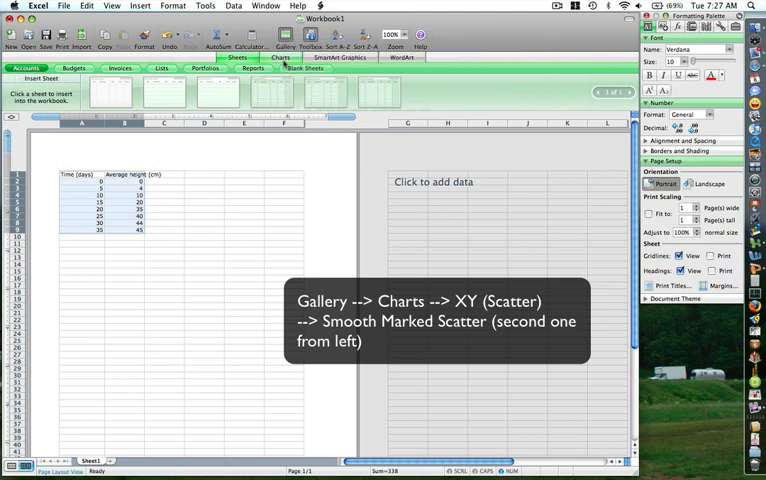
Insert a Smooth Marked Scatter chart from the XY (Scatter) chart gallery.
{"action": "left_click", "coordinate": [281, 57]}
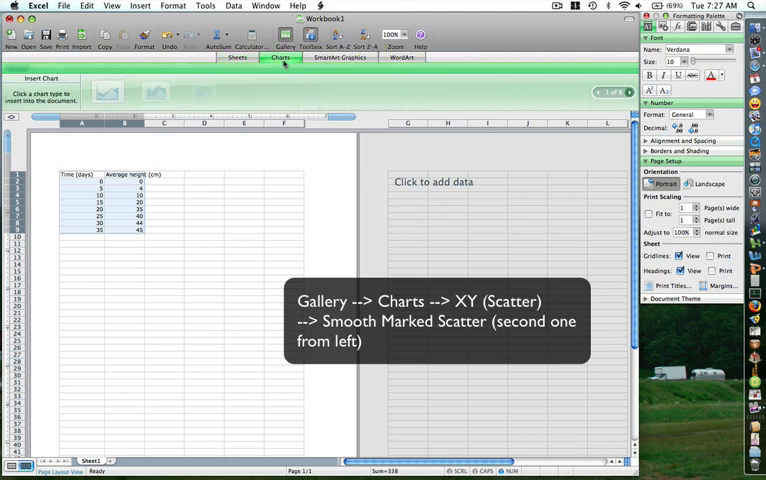
{"action": "left_click", "coordinate": [280, 57]}
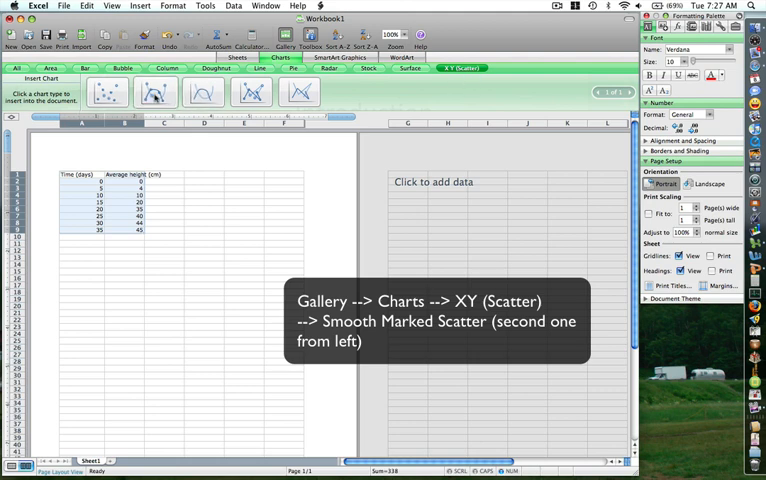
{"action": "left_click", "coordinate": [156, 92]}
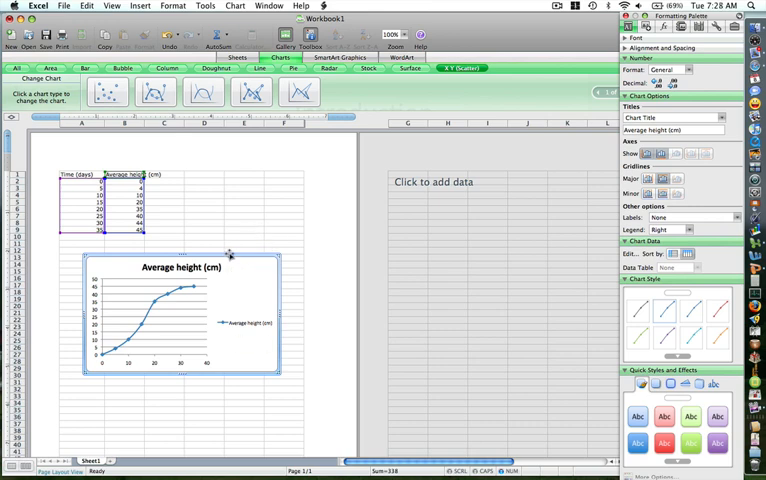
{"action": "mouse_move", "coordinate": [216, 243]}
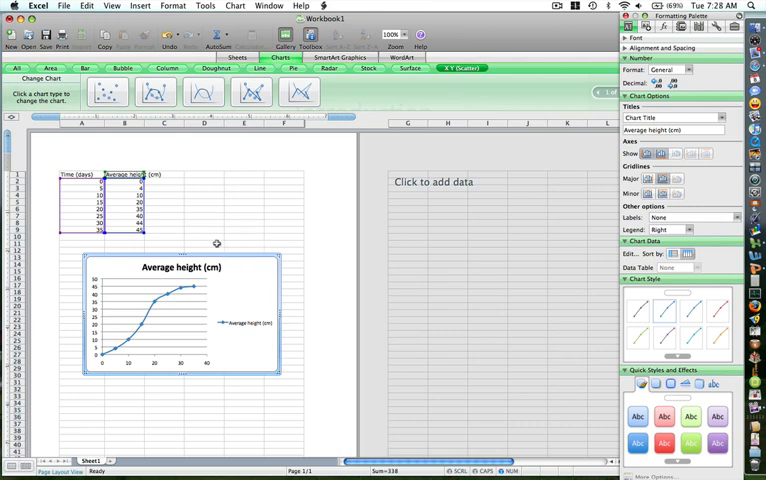
{"action": "mouse_move", "coordinate": [180, 268]}
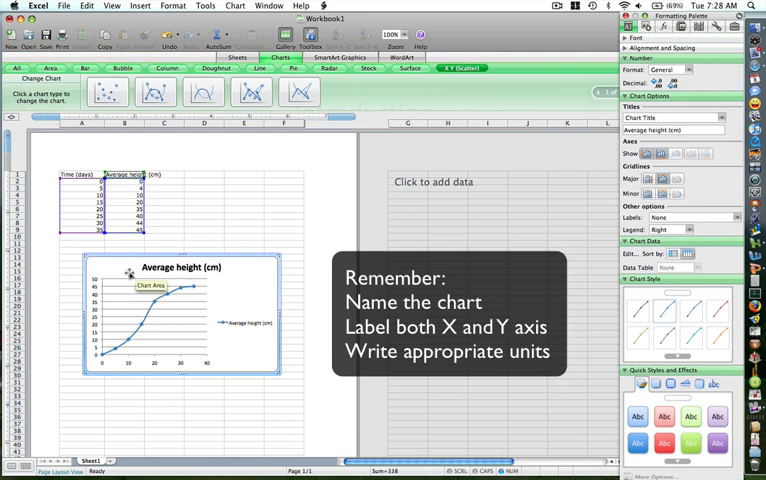
{"action": "mouse_move", "coordinate": [222, 378]}
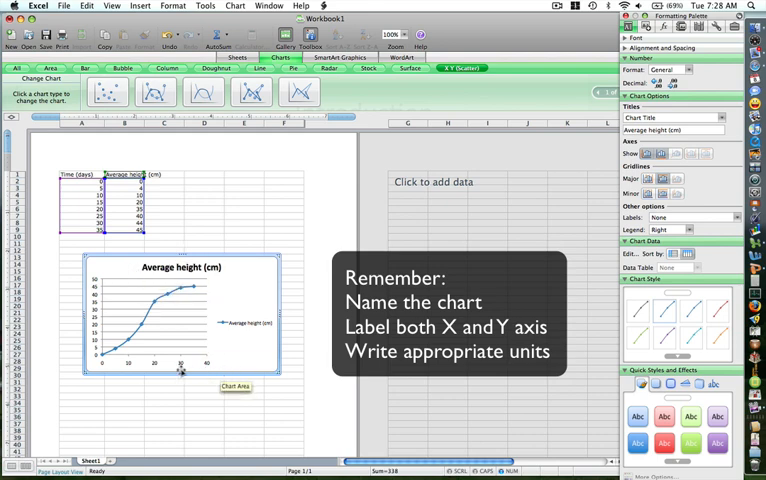
{"action": "mouse_move", "coordinate": [122, 362]}
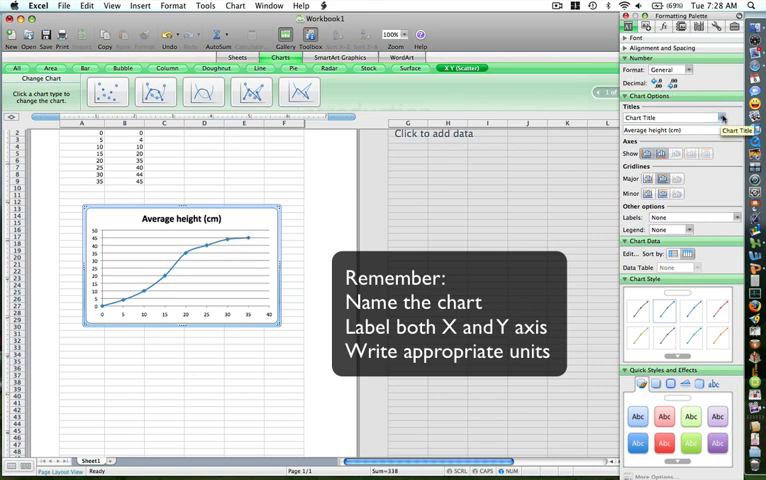
Title the chart 'Change in height of a sunflower plant'.
{"action": "left_click", "coordinate": [725, 118]}
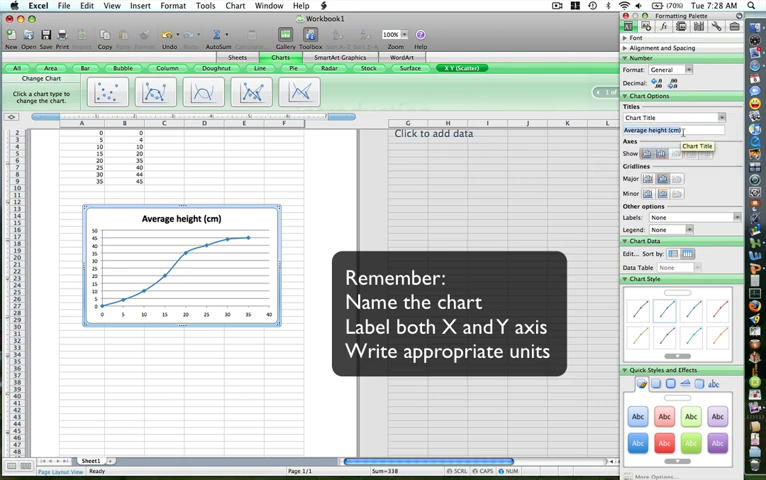
{"action": "type", "text": "Ch"}
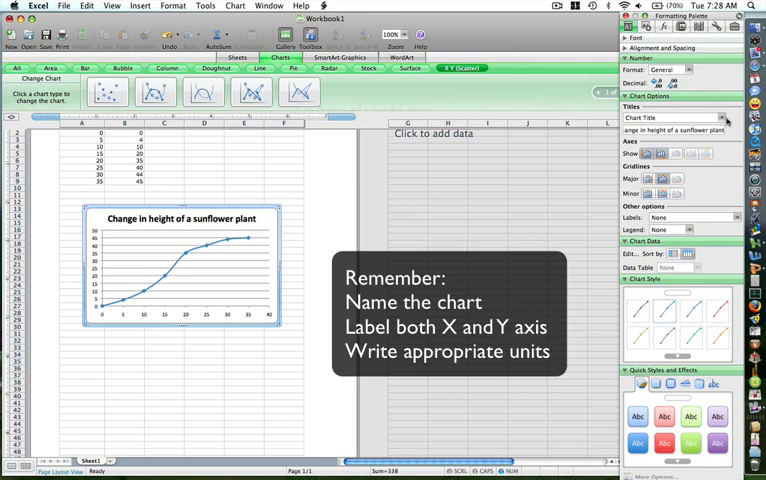
Label the horizontal axis 'Time (days)' and the vertical axis 'Average height (cm)'.
{"action": "left_click", "coordinate": [718, 117]}
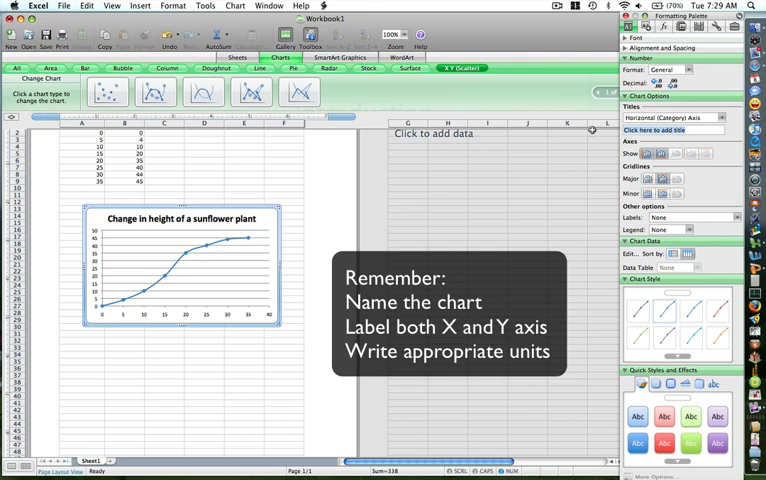
{"action": "type", "text": "Time (days"}
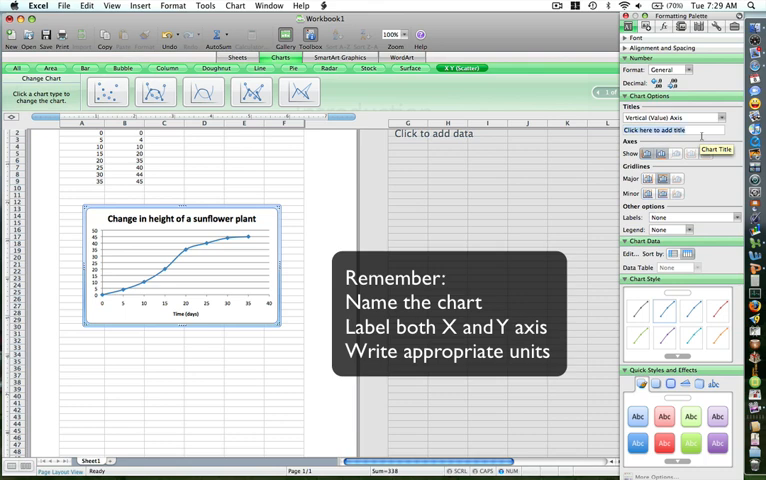
{"action": "type", "text": "Axe"}
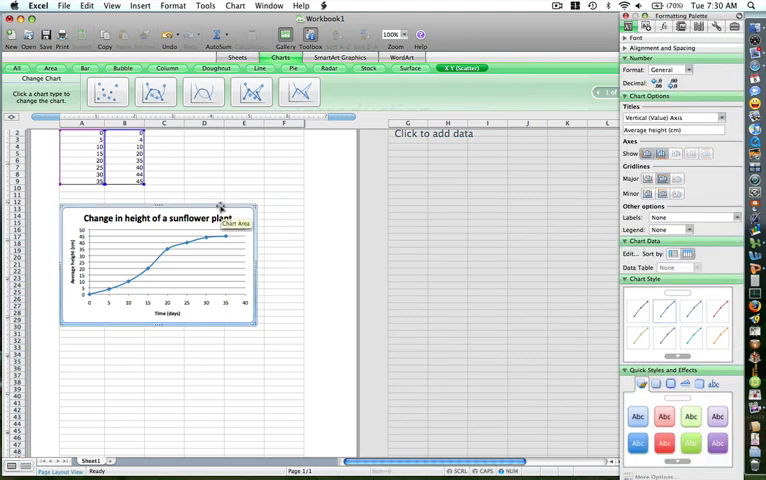
Right-click the chart area before renaming Sheet1 to 'Line graph'.
{"action": "right_click", "coordinate": [220, 205]}
{"action": "type", "text": "Line graph"}
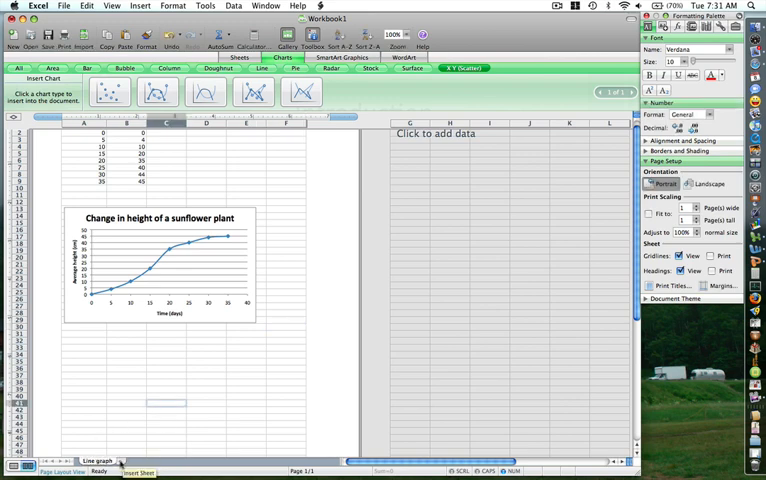
Insert a new sheet to become the 'Bar Graph' sheet.
{"action": "left_click", "coordinate": [131, 460]}
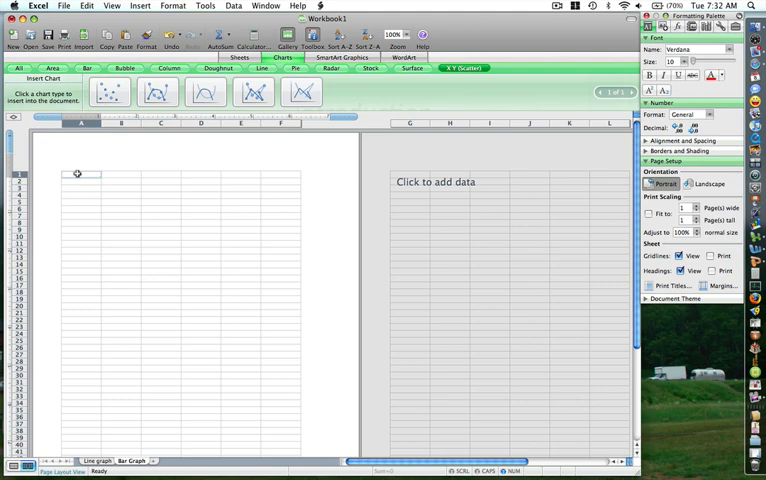
Type headers Coins and Weight (grams), coin names, and weights including Dime 2.3.
{"action": "type", "text": "Coins"}
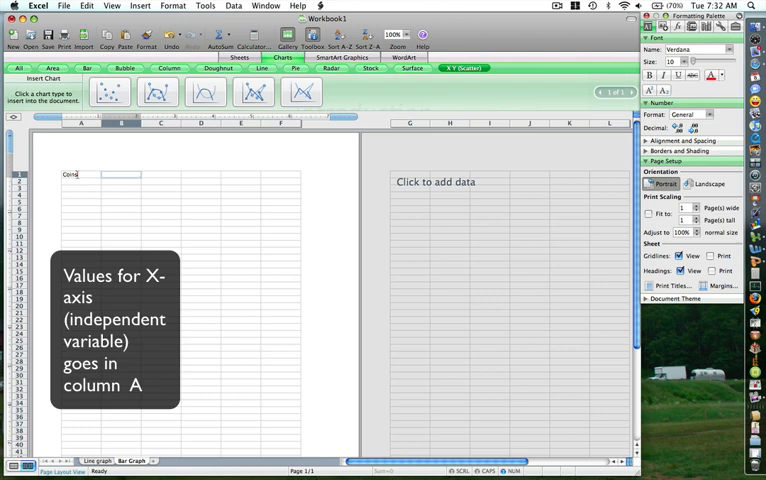
{"action": "type", "text": "Weight (grams"}
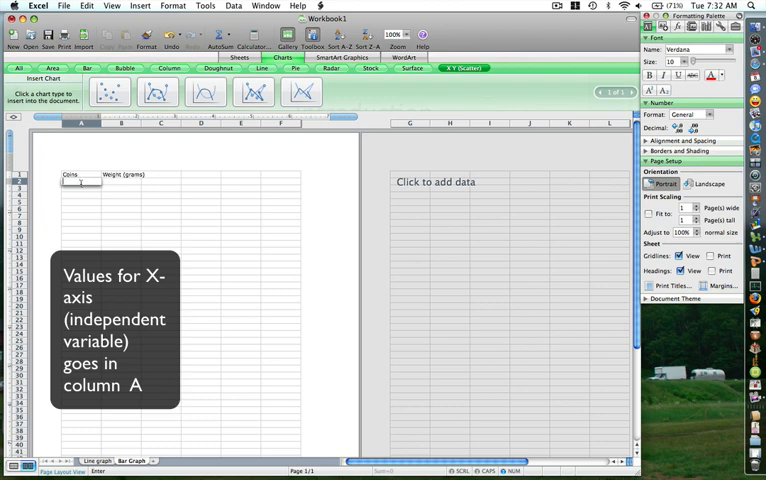
{"action": "type", "text": "Penny"}
{"action": "left_click", "coordinate": [81, 187]}
{"action": "type", "text": "Nickel"}
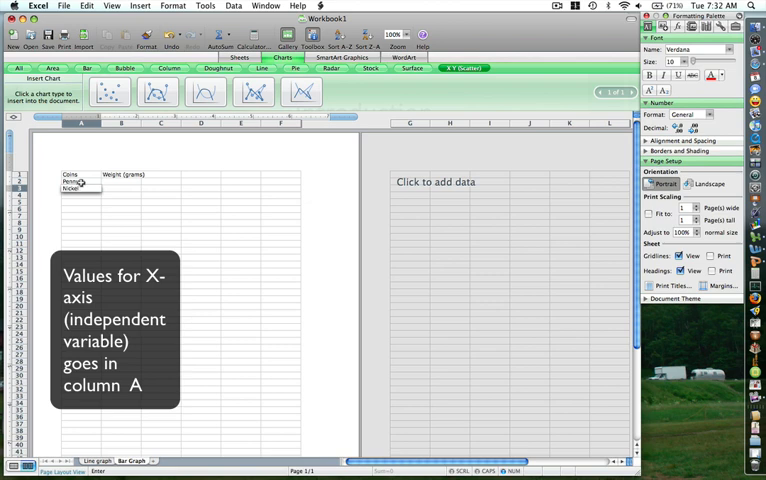
{"action": "type", "text": "Dime"}
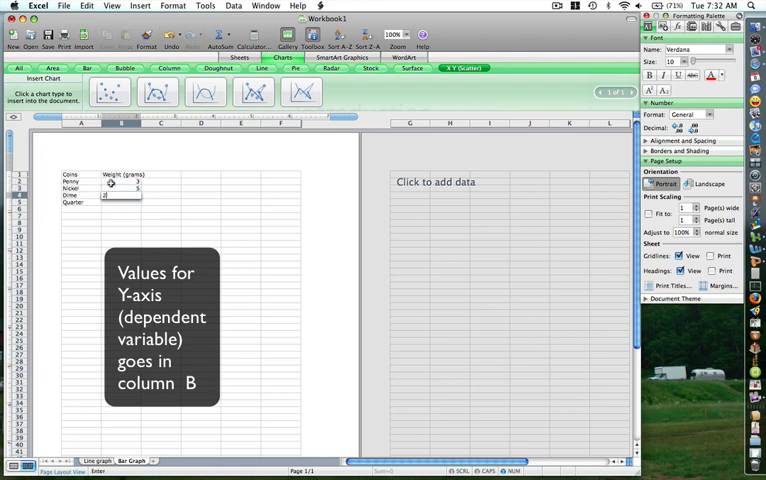
{"action": "type", "text": "2.3"}
{"action": "left_click", "coordinate": [121, 202]}
{"action": "type", "text": "5.7"}
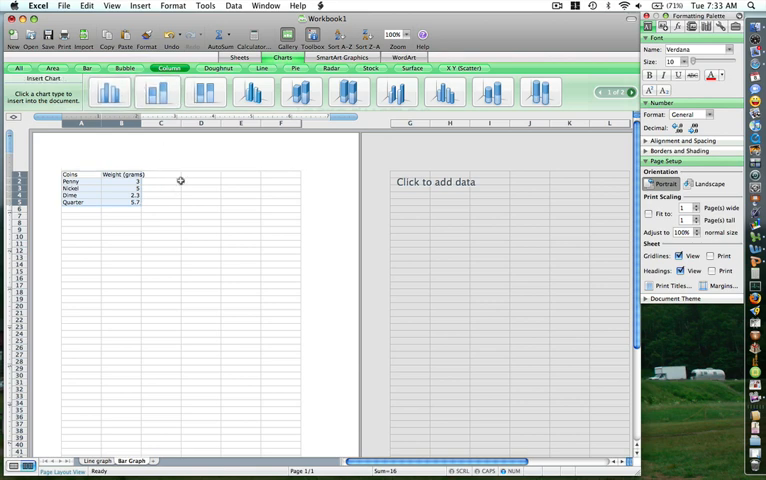
Insert a clustered column chart of the coin weights.
{"action": "left_click", "coordinate": [156, 93]}
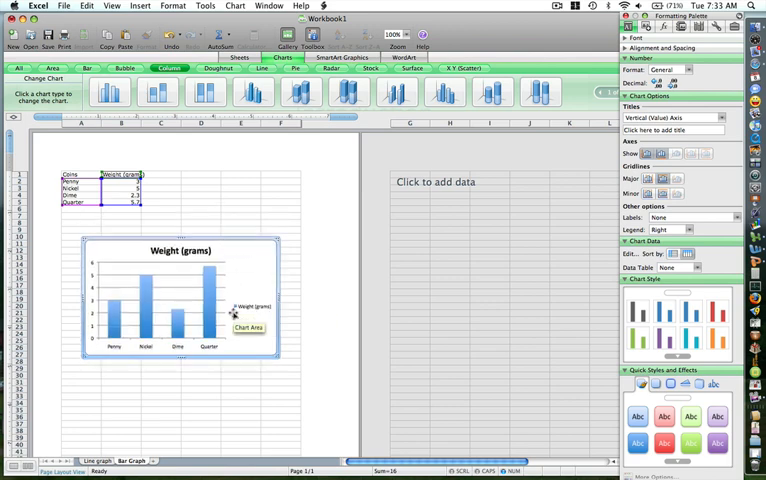
{"action": "mouse_move", "coordinate": [240, 309]}
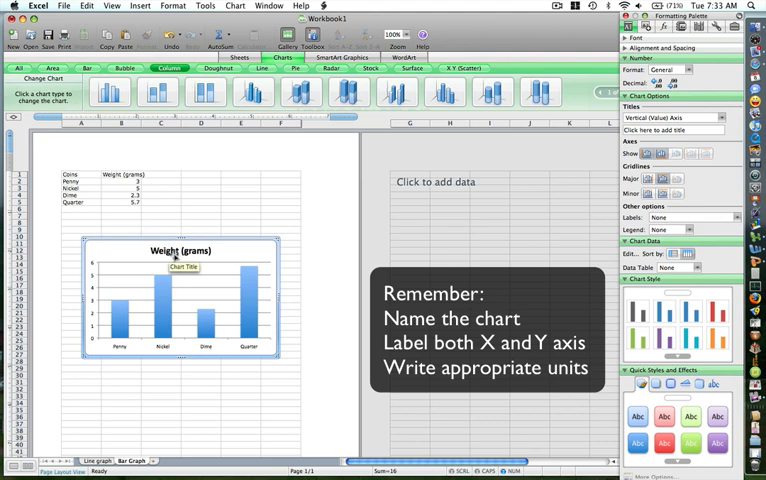
Select Chart Title in the Titles dropdown to retitle the chart 'Weight of different coins'.
{"action": "left_click", "coordinate": [707, 117]}
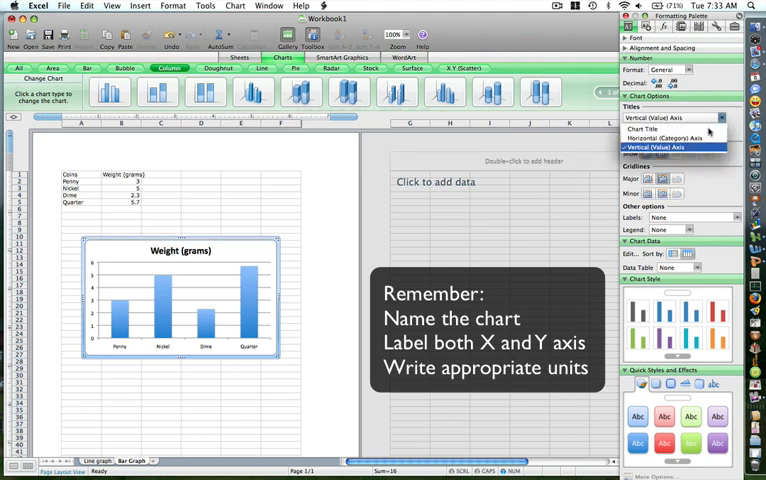
{"action": "left_click", "coordinate": [665, 127]}
{"action": "type", "text": "of different coin"}
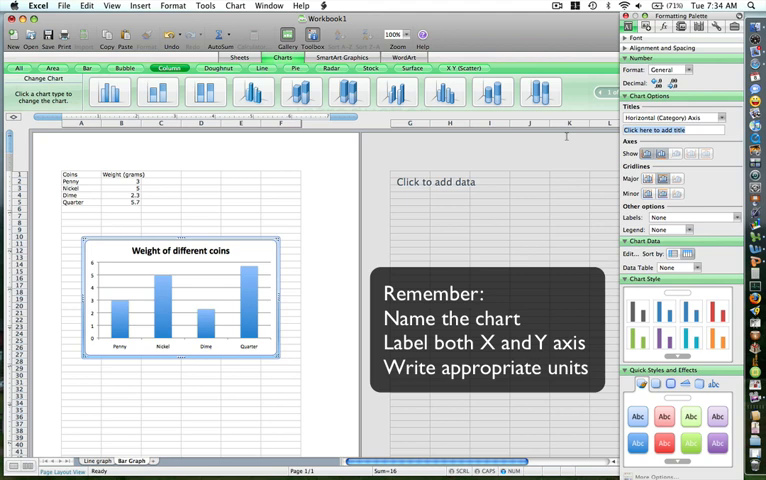
Title the horizontal axis 'Coins' and select the vertical axis for the 'Weight (grams)' title.
{"action": "type", "text": "Coins"}
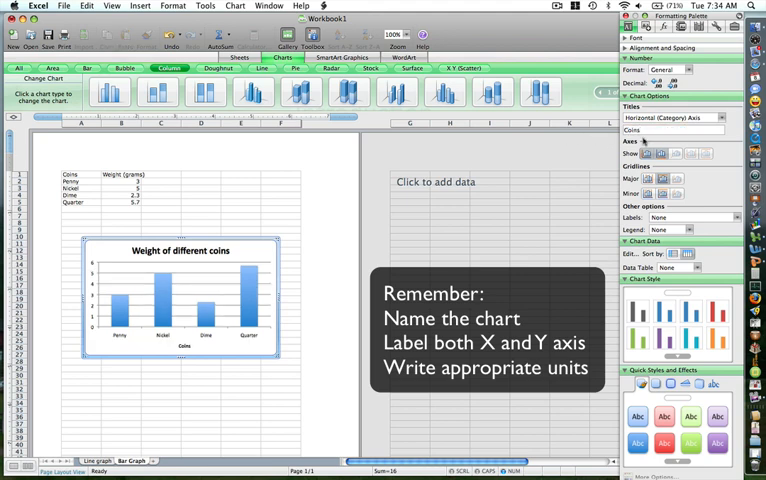
{"action": "left_click", "coordinate": [727, 130]}
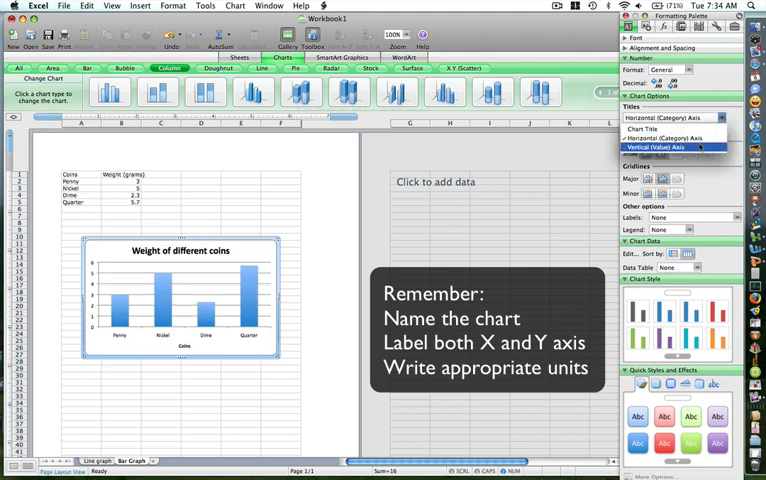
{"action": "left_click", "coordinate": [671, 147]}
{"action": "type", "text": "Weight (grams)"}
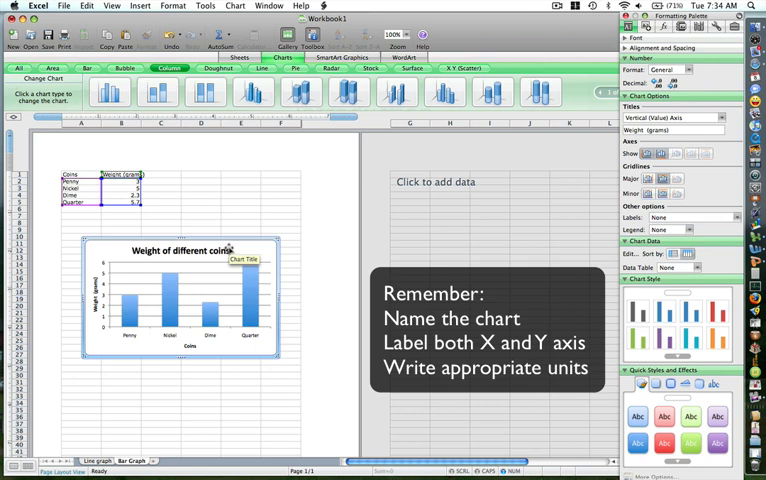
{"action": "mouse_move", "coordinate": [228, 249]}
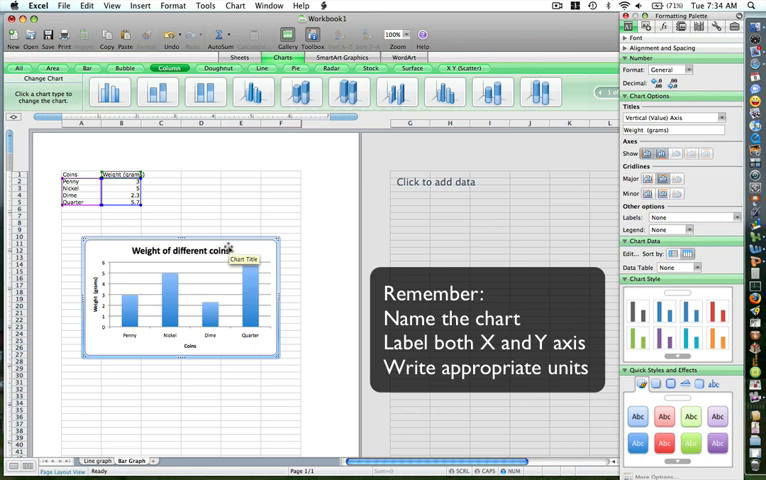